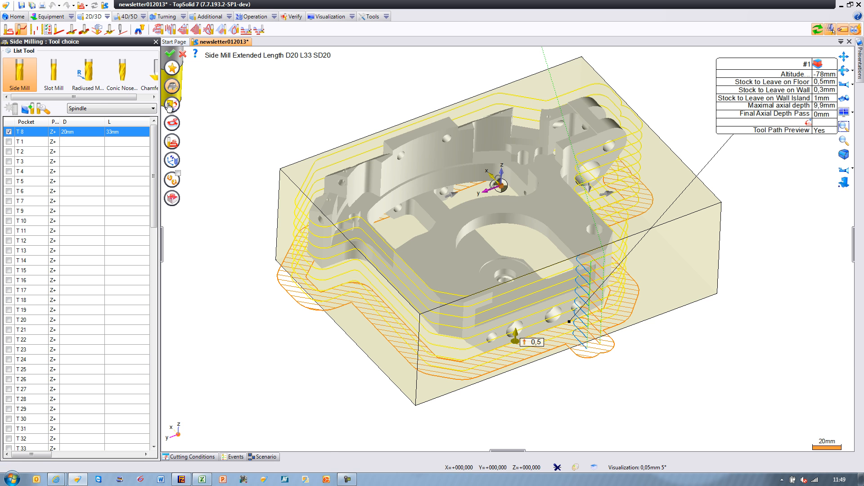
# Pick tool T 8 as the side mill, leaving 1 mm stock with 10 mm axial depth
pyautogui.click(172, 104)
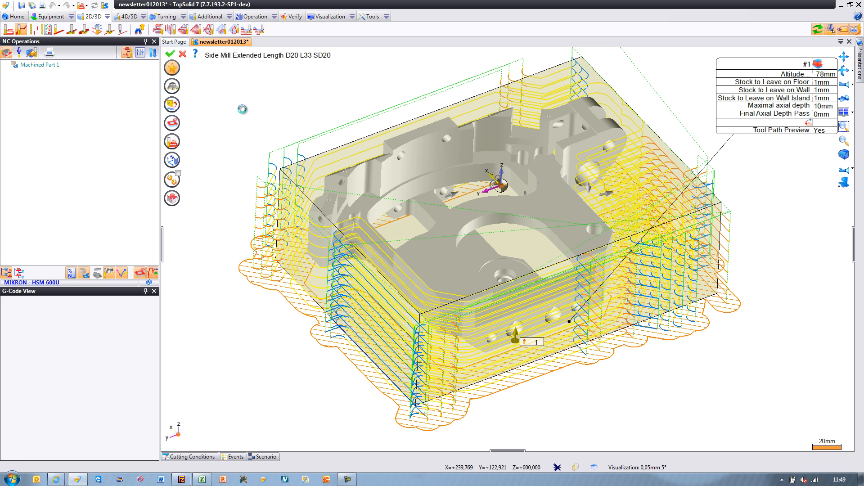
pyautogui.moveTo(243, 113)
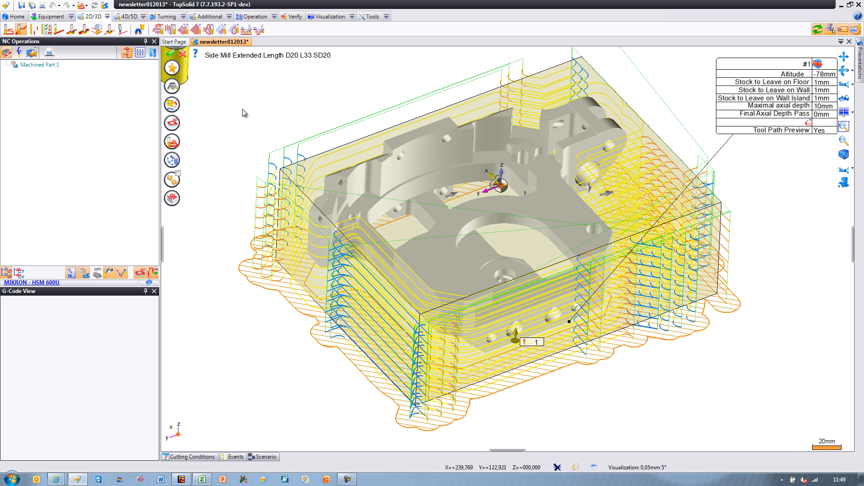
# Validate the side-milling operation and switch to material-removal verification
pyautogui.click(171, 54)
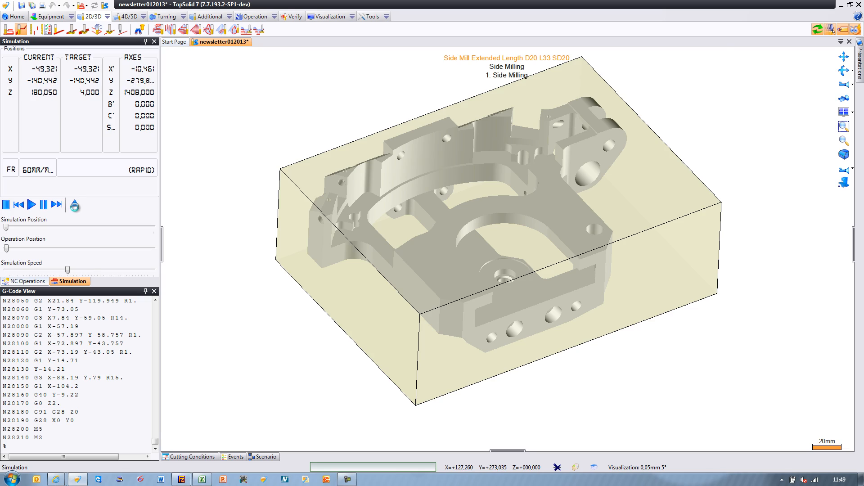
pyautogui.click(24, 280)
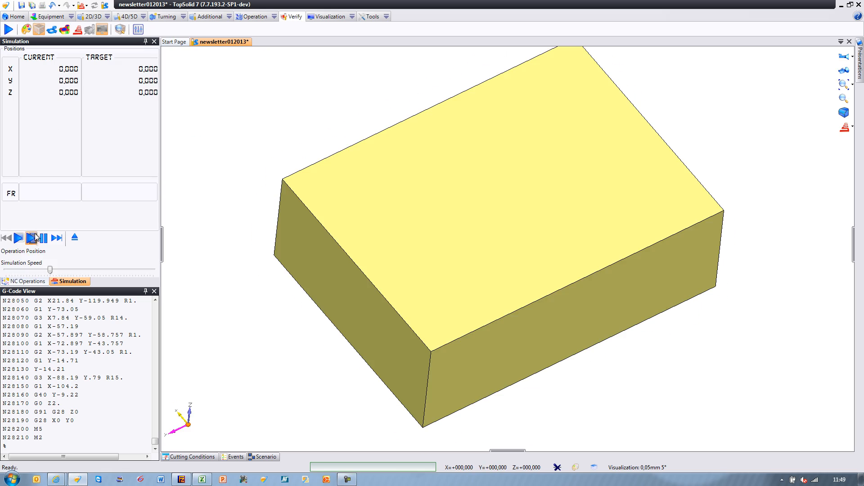
# Play the side-milling cut on the stock, then exit verification back to NC Operations
pyautogui.click(18, 238)
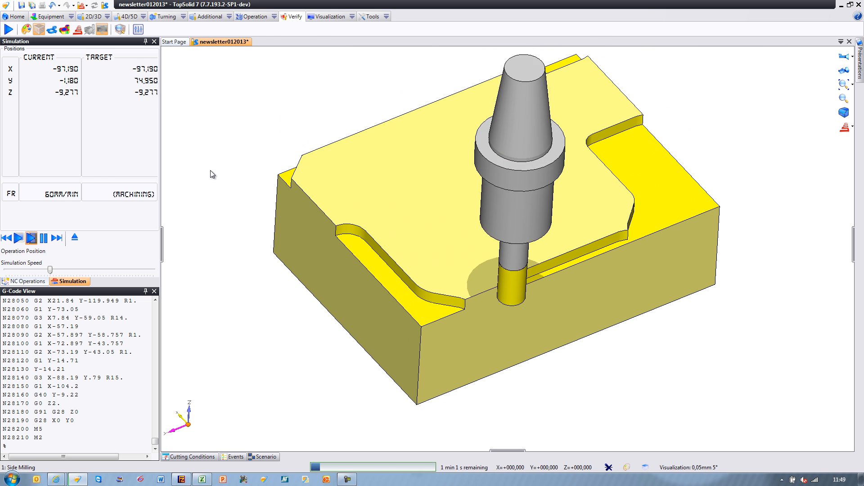
pyautogui.click(18, 238)
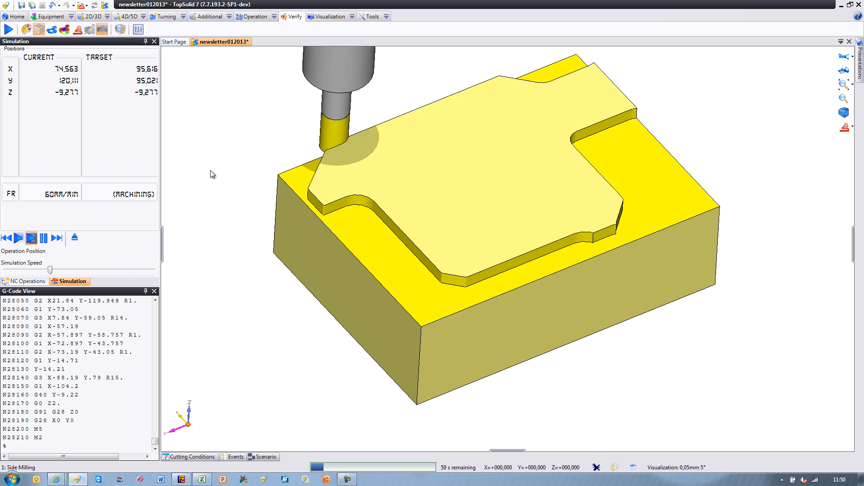
pyautogui.click(18, 237)
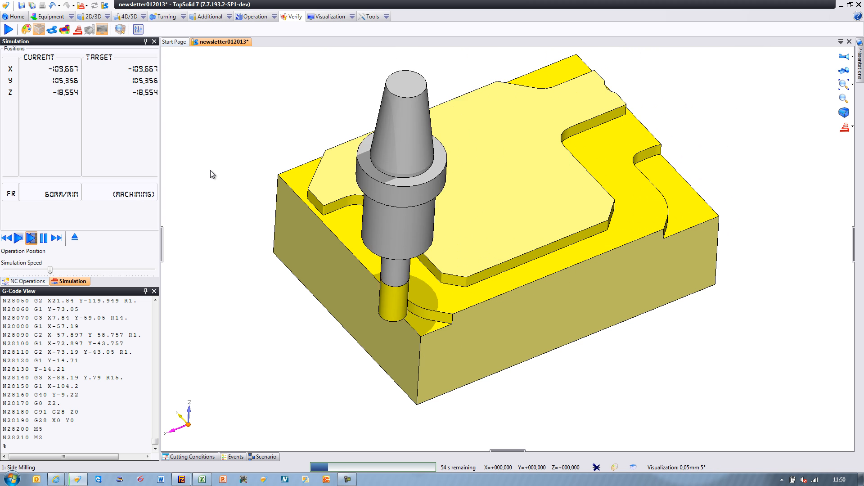
pyautogui.click(23, 281)
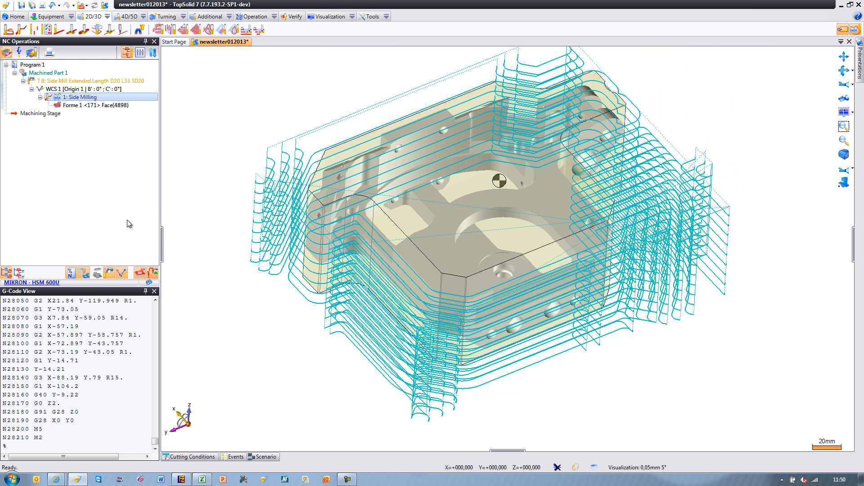
# Delete the 1: Side Milling operation from the NC Operations tree
pyautogui.click(81, 97)
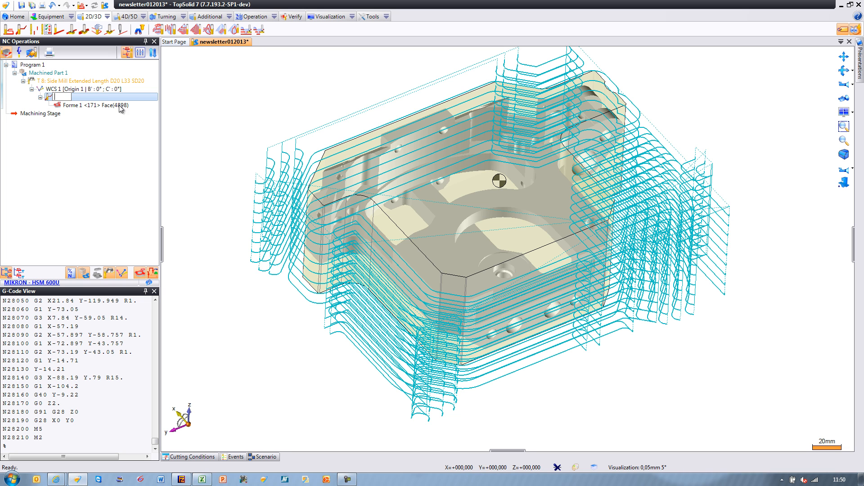
pyautogui.press('Delete')
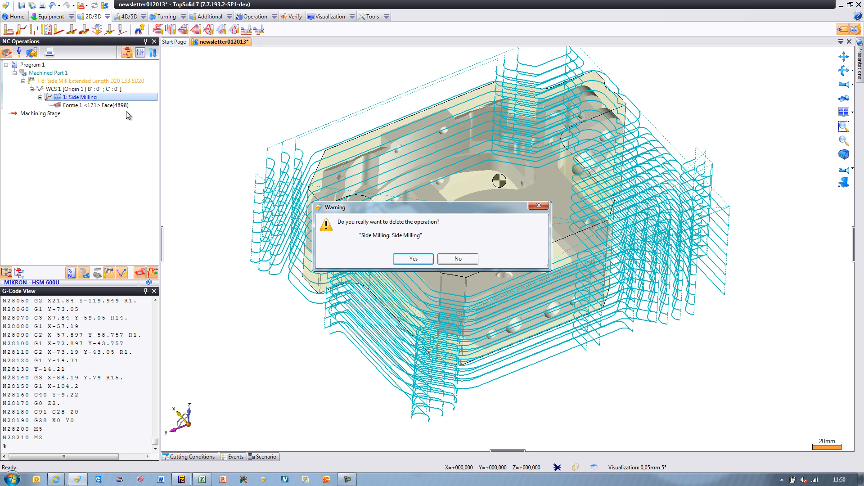
pyautogui.click(412, 258)
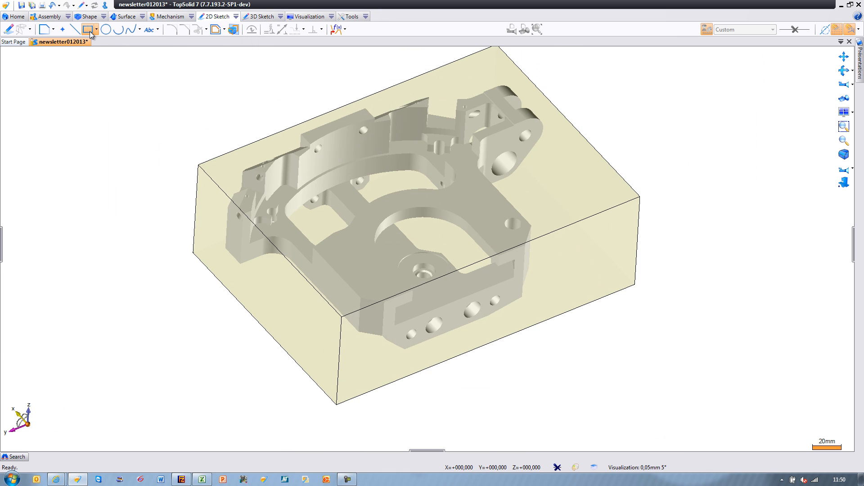
# Start a 2D sketch on the chosen support plane and origin point
pyautogui.click(88, 30)
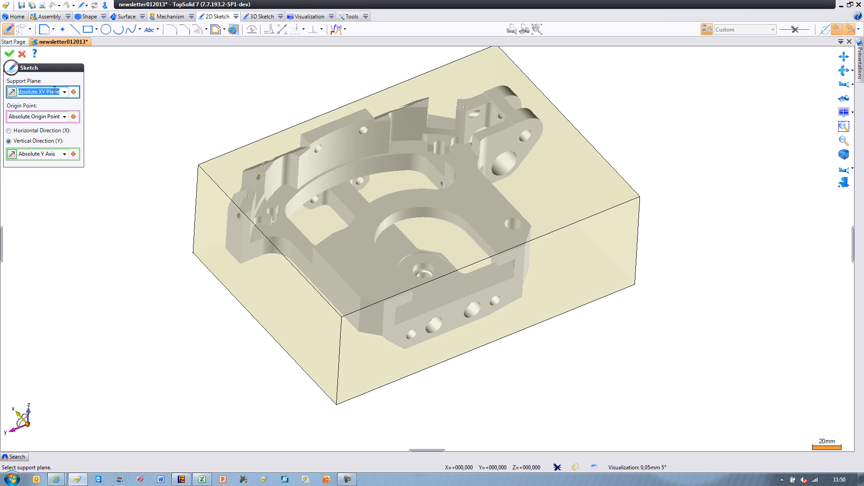
pyautogui.click(425, 259)
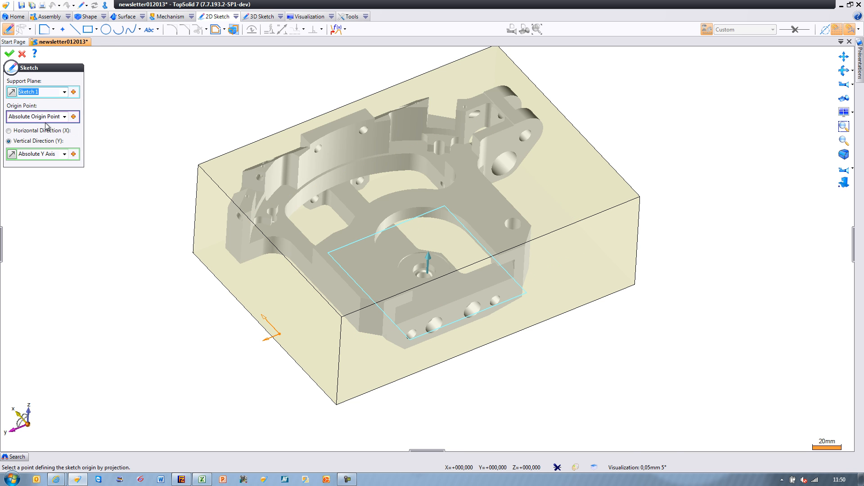
pyautogui.click(9, 53)
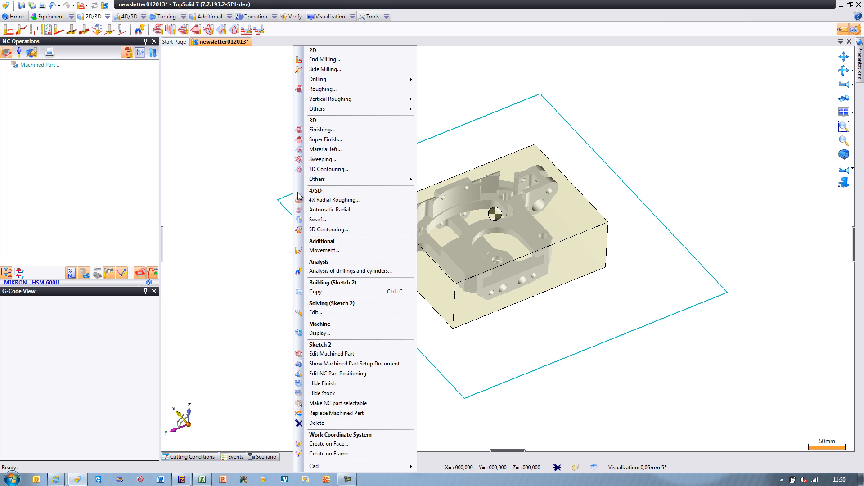
# Create an end-milling operation on the sketch with tool T 8 and the saved pocketing preset
pyautogui.click(323, 89)
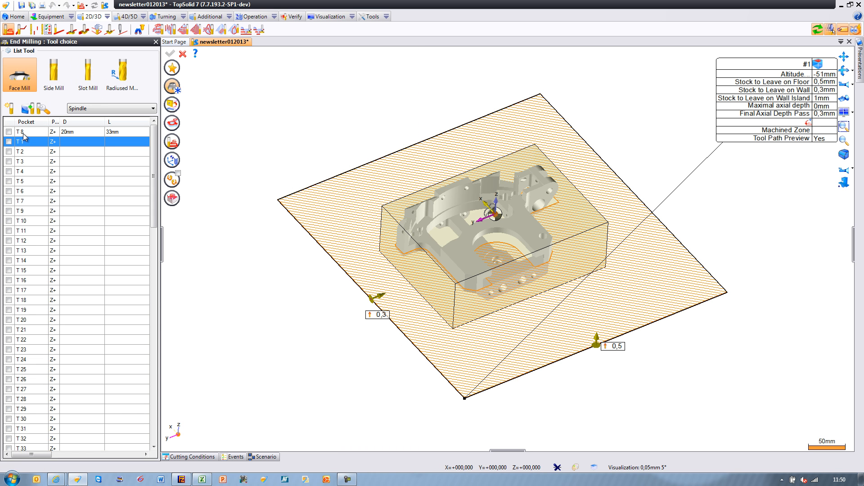
pyautogui.click(9, 131)
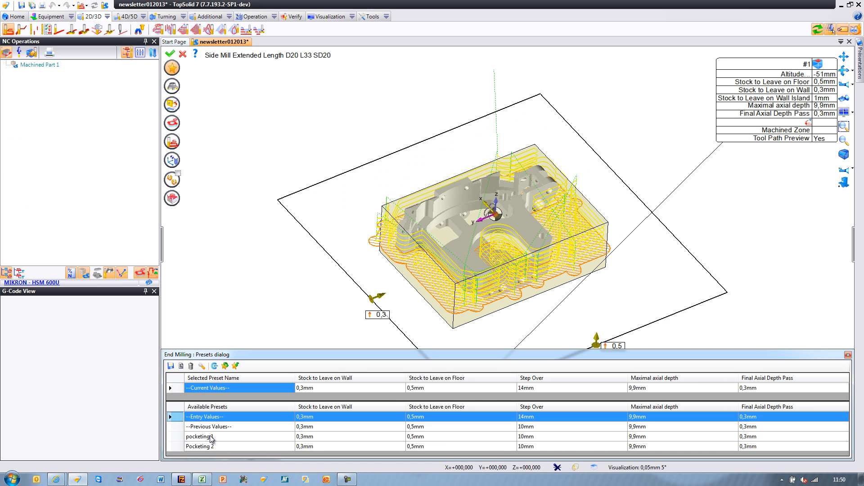
pyautogui.click(199, 446)
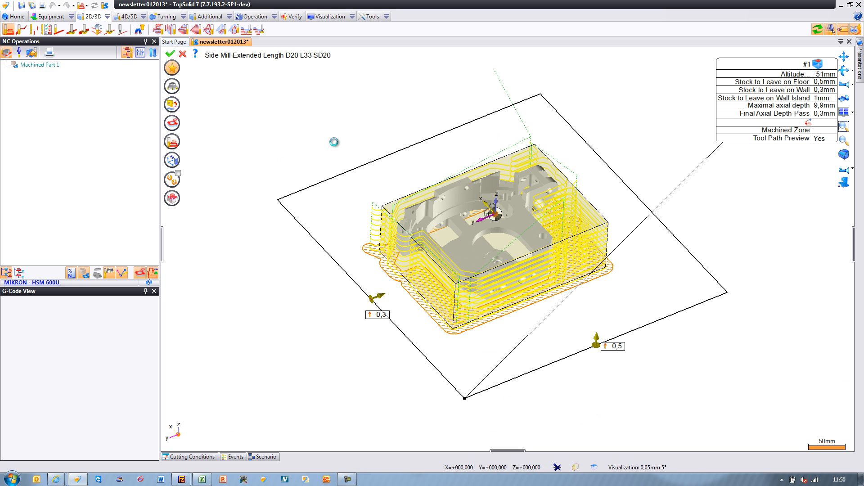
pyautogui.click(170, 54)
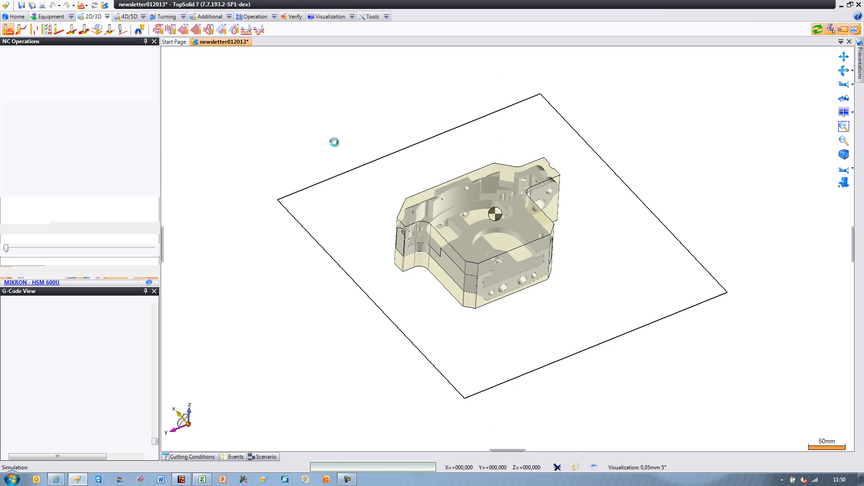
# Simulate the pocketing at raised speed, then play it in Verify mode
pyautogui.click(68, 281)
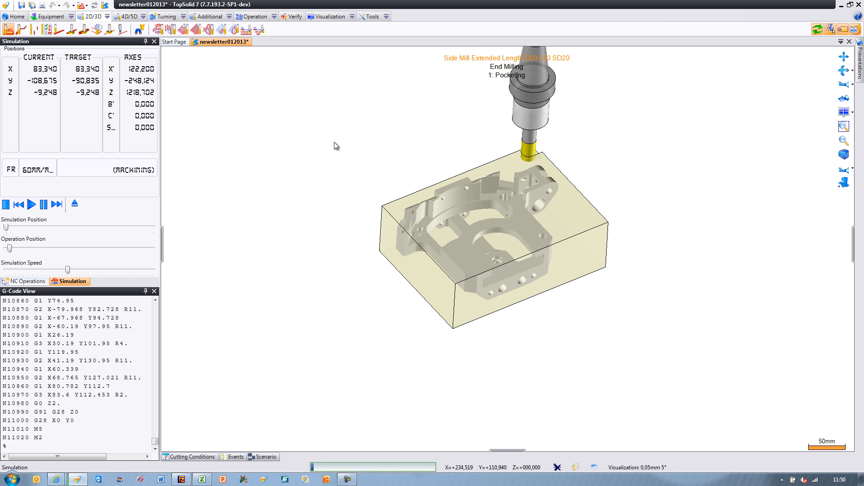
pyautogui.click(31, 204)
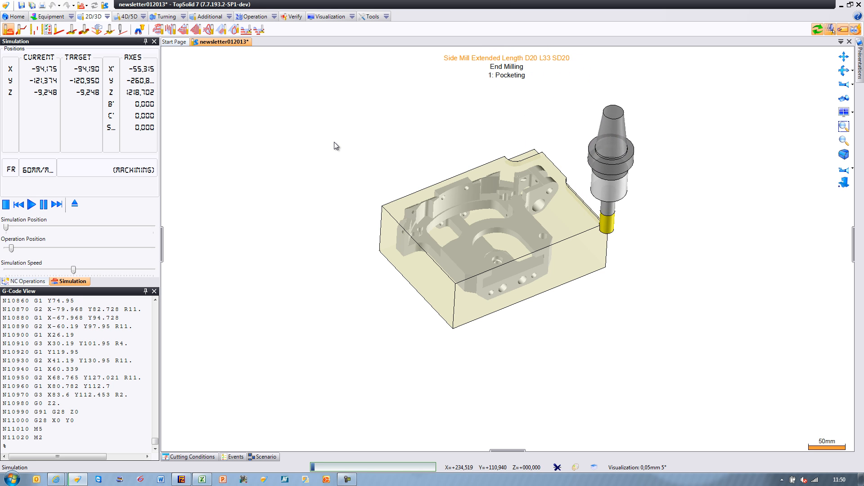
pyautogui.click(31, 204)
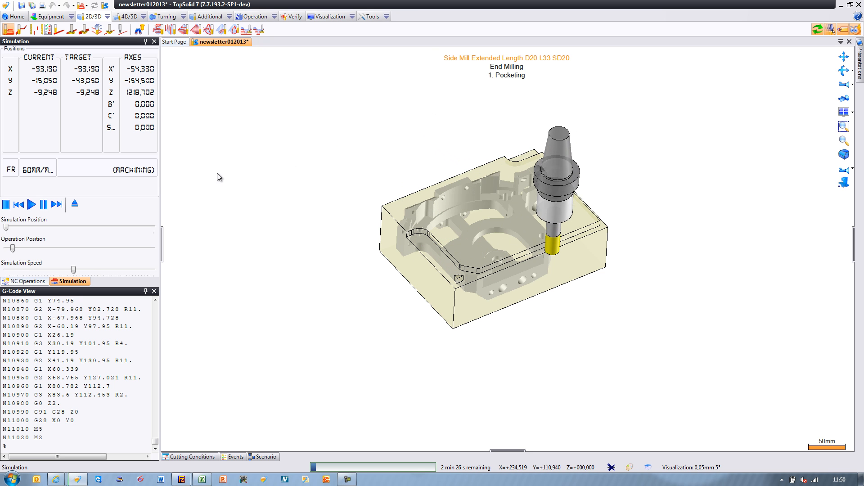
pyautogui.click(22, 281)
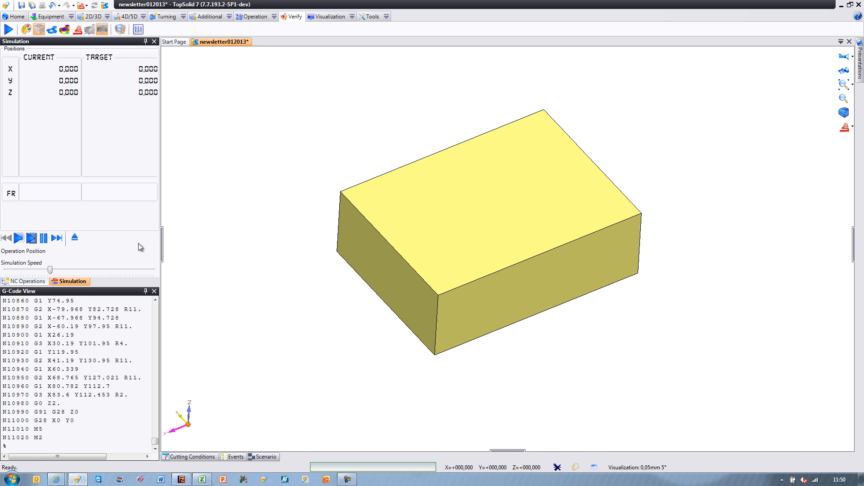
pyautogui.click(18, 238)
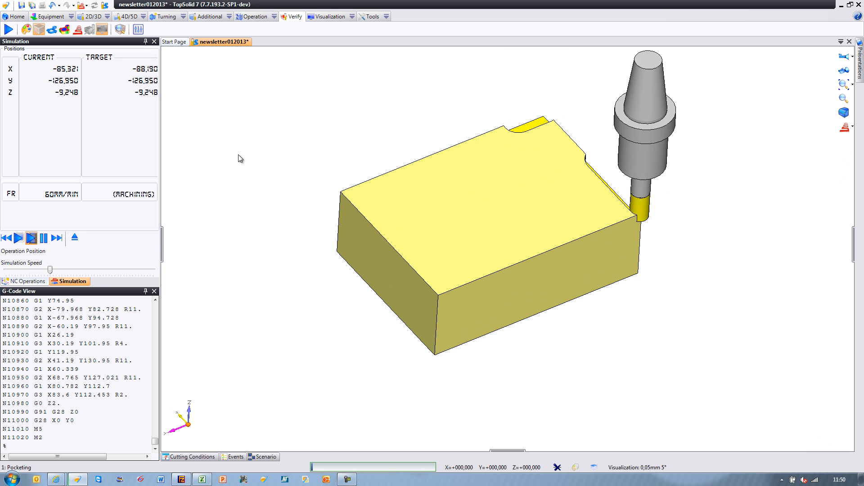